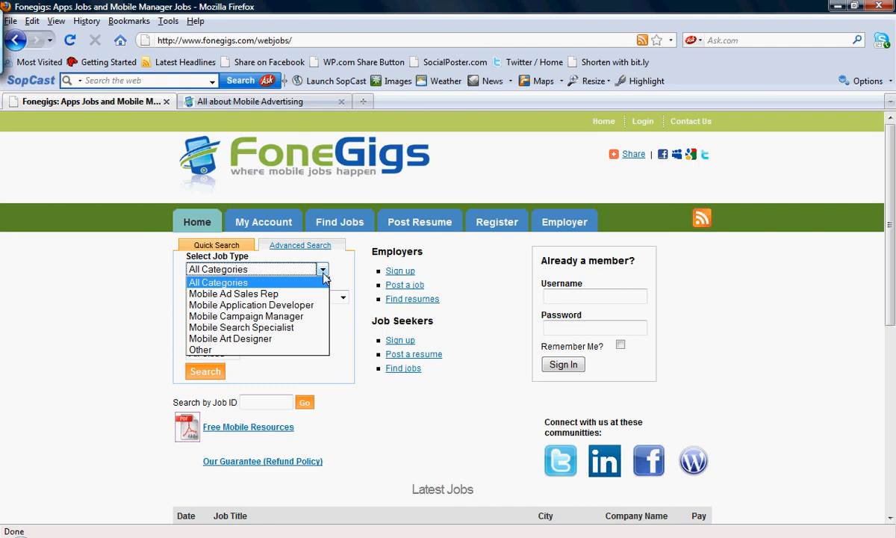
{"action": "mouse_move", "coordinate": [319, 289]}
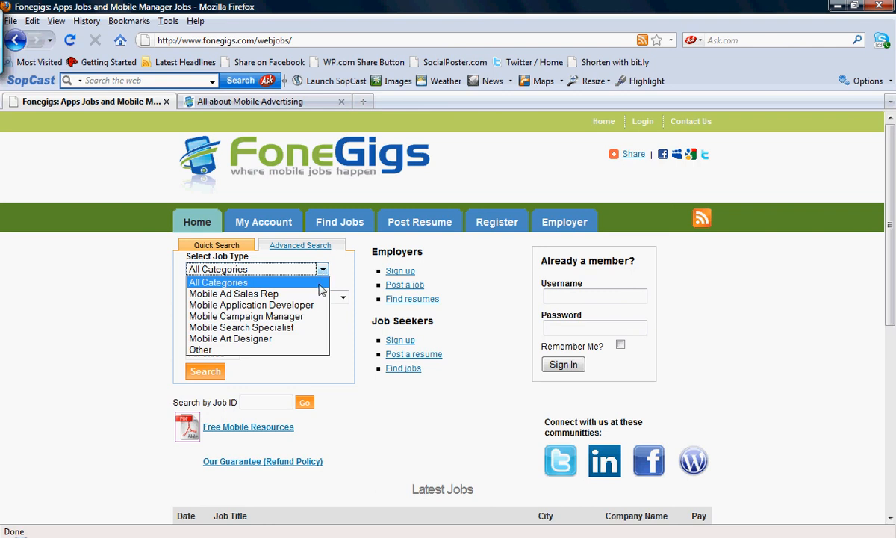
{"action": "mouse_move", "coordinate": [251, 305]}
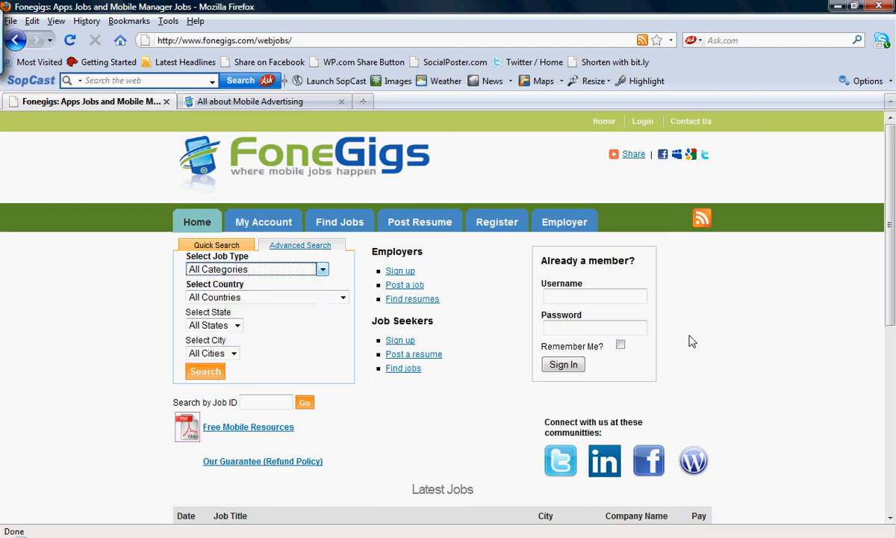
Scroll through the FoneGigs jobs page, then switch to the 'All about Mobile Advertising' blog tab.
{"action": "scroll", "scroll_direction": "down", "scroll_amount": 3}
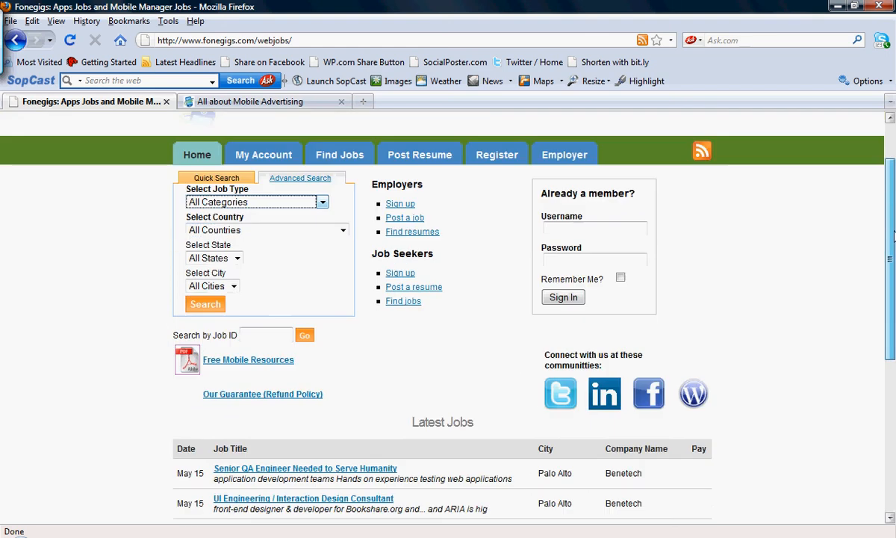
{"action": "scroll", "scroll_direction": "down", "scroll_amount": 3}
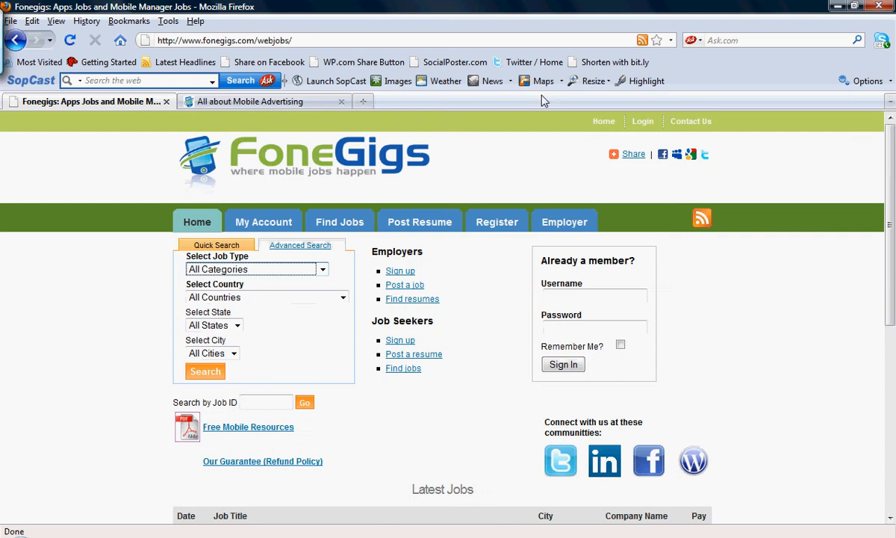
{"action": "left_click", "coordinate": [254, 102]}
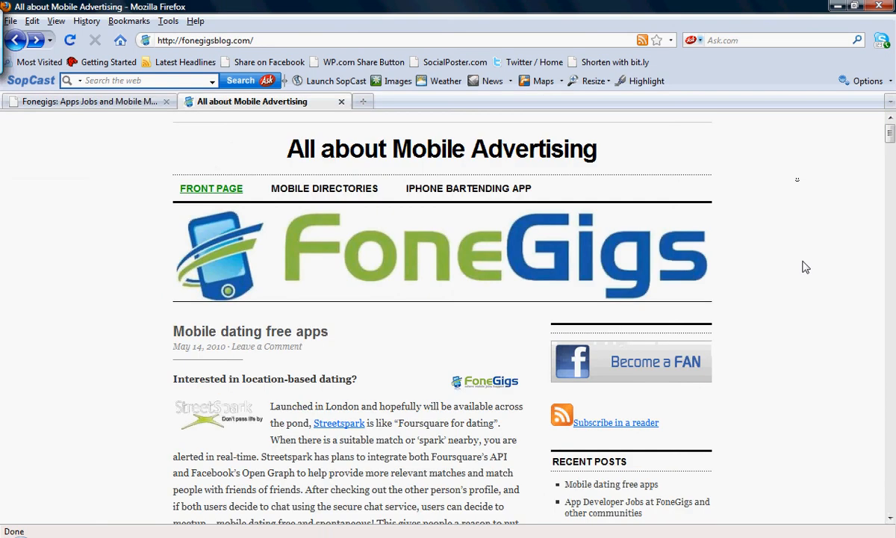
Browse the blog posts on app developer jobs and an iPhone payment app, then return to the FoneGigs jobs tab.
{"action": "scroll", "scroll_direction": "down", "scroll_amount": 3}
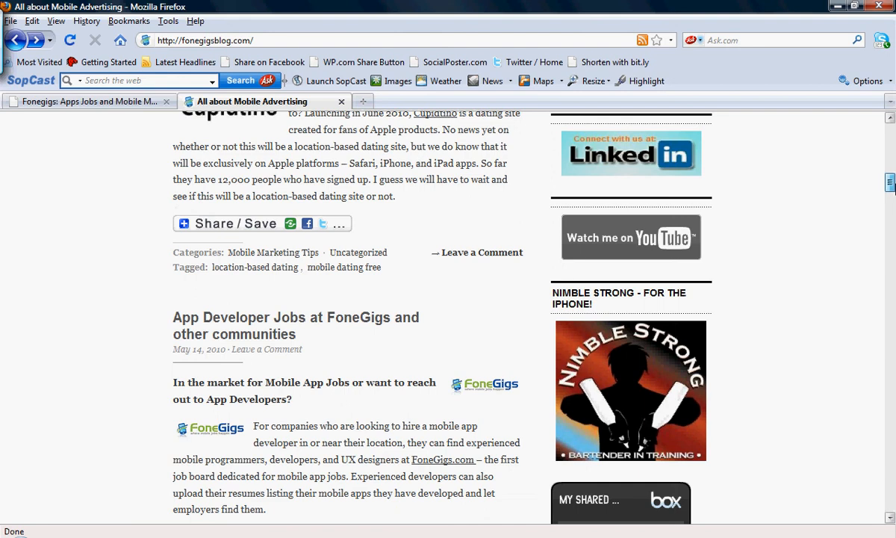
{"action": "scroll", "scroll_direction": "down", "scroll_amount": 3}
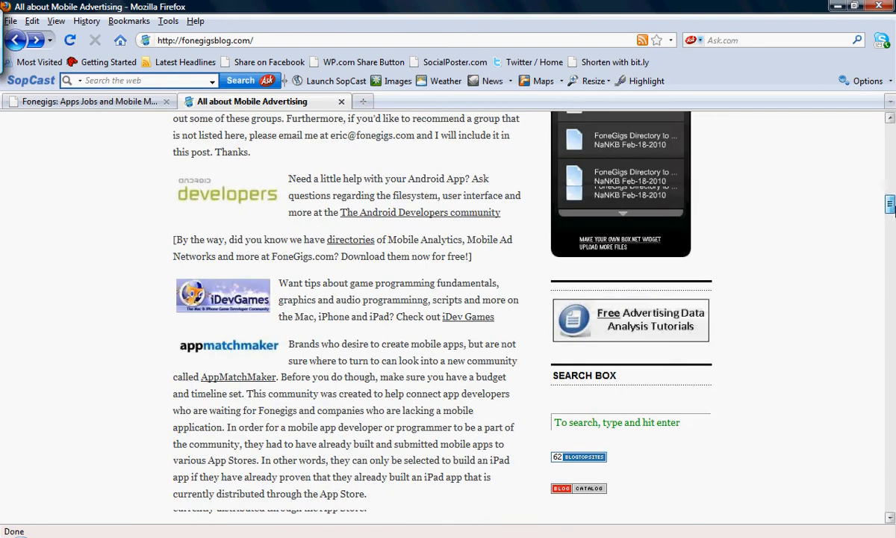
{"action": "scroll", "scroll_direction": "down", "scroll_amount": 3}
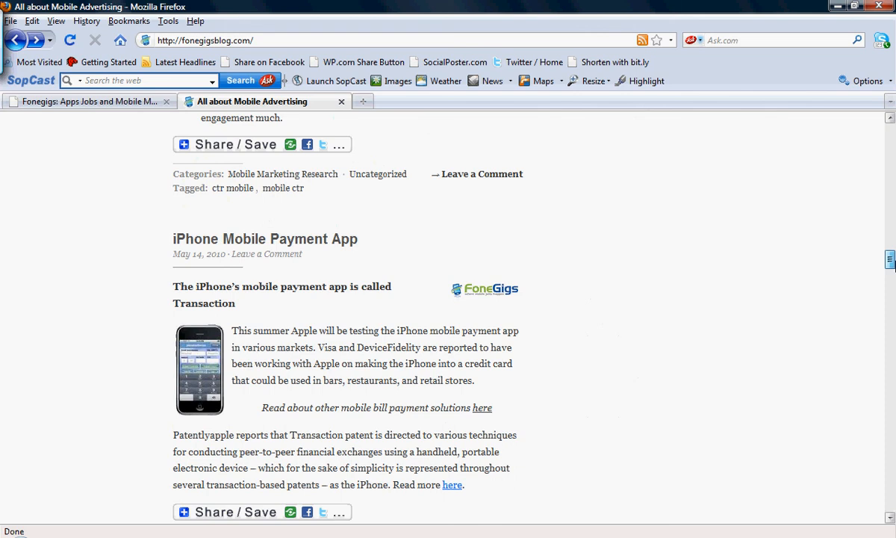
{"action": "scroll", "scroll_direction": "down", "scroll_amount": 3}
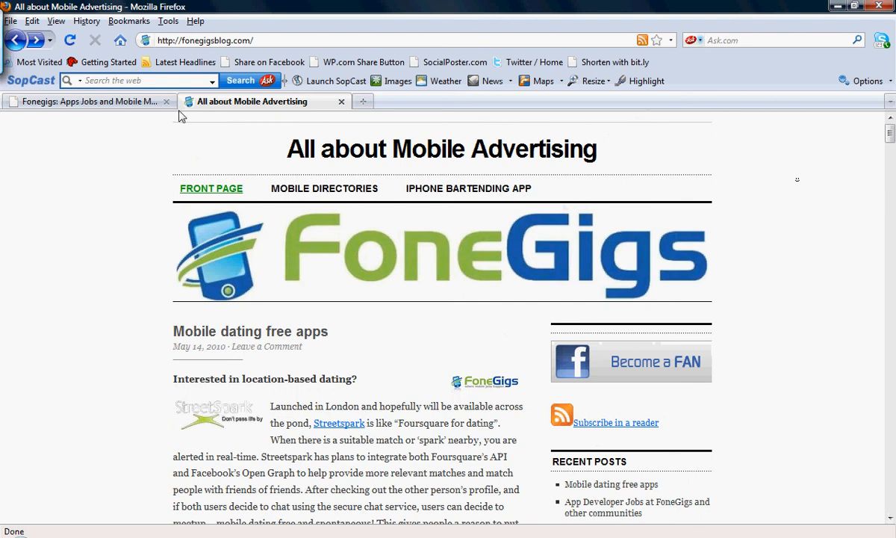
{"action": "left_click", "coordinate": [87, 101]}
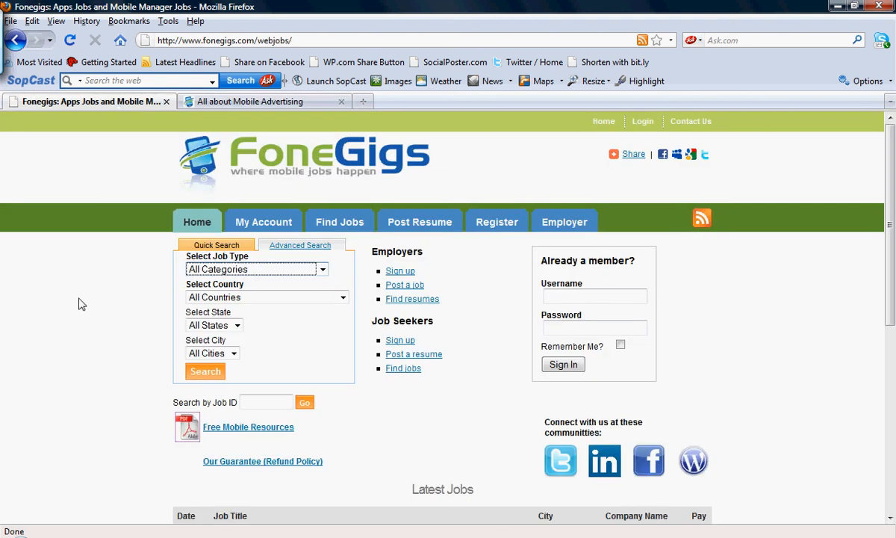